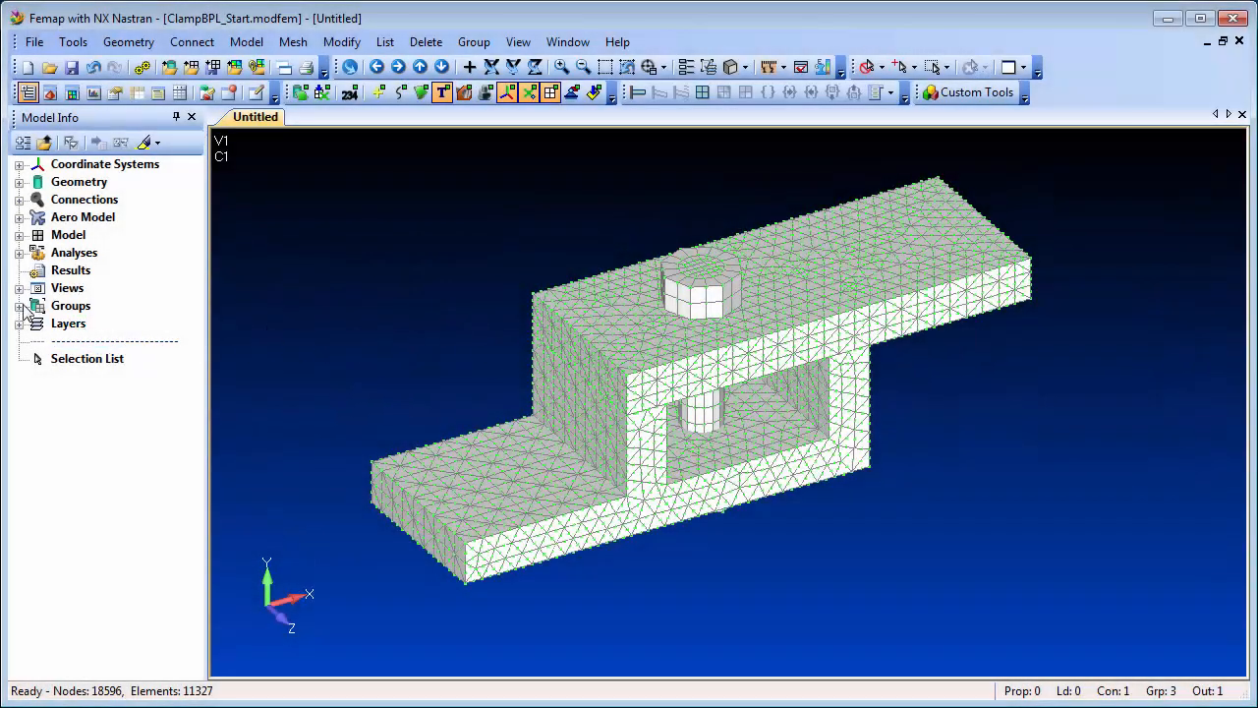
Step: Review the existing groups by displaying the Lower Clamp and Upper Clamp groups in turn
left_click(20, 305)
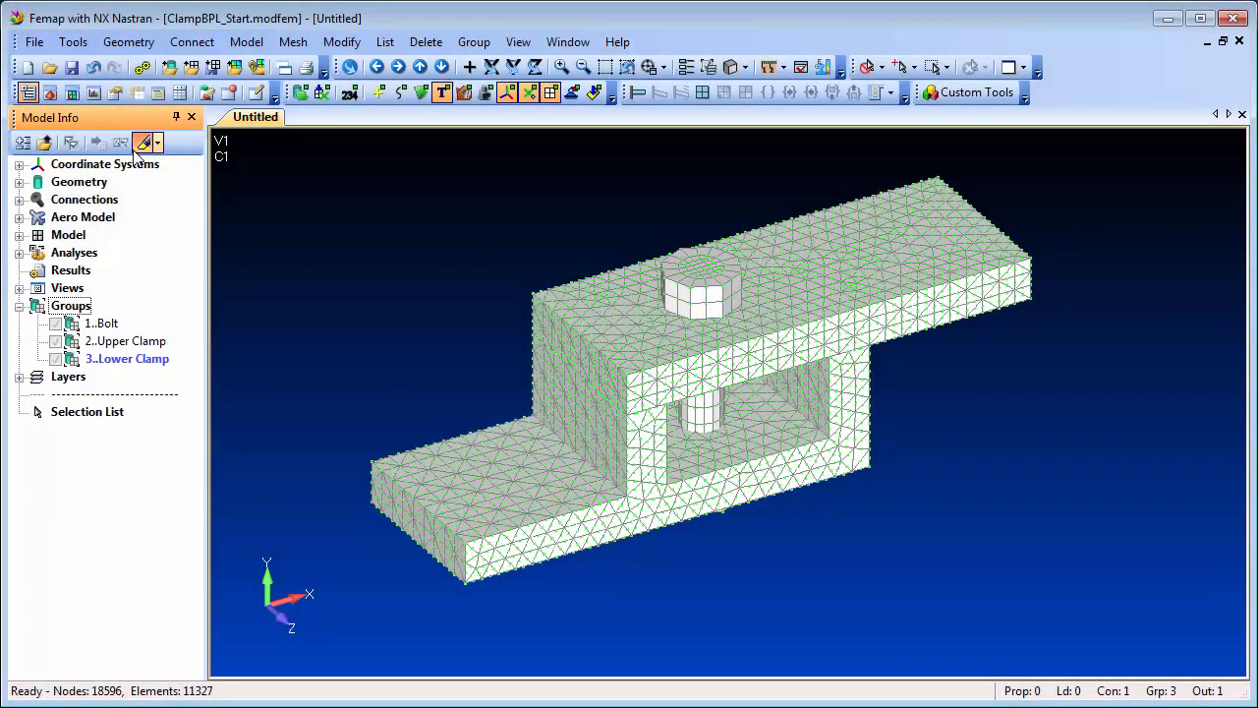
left_click(125, 358)
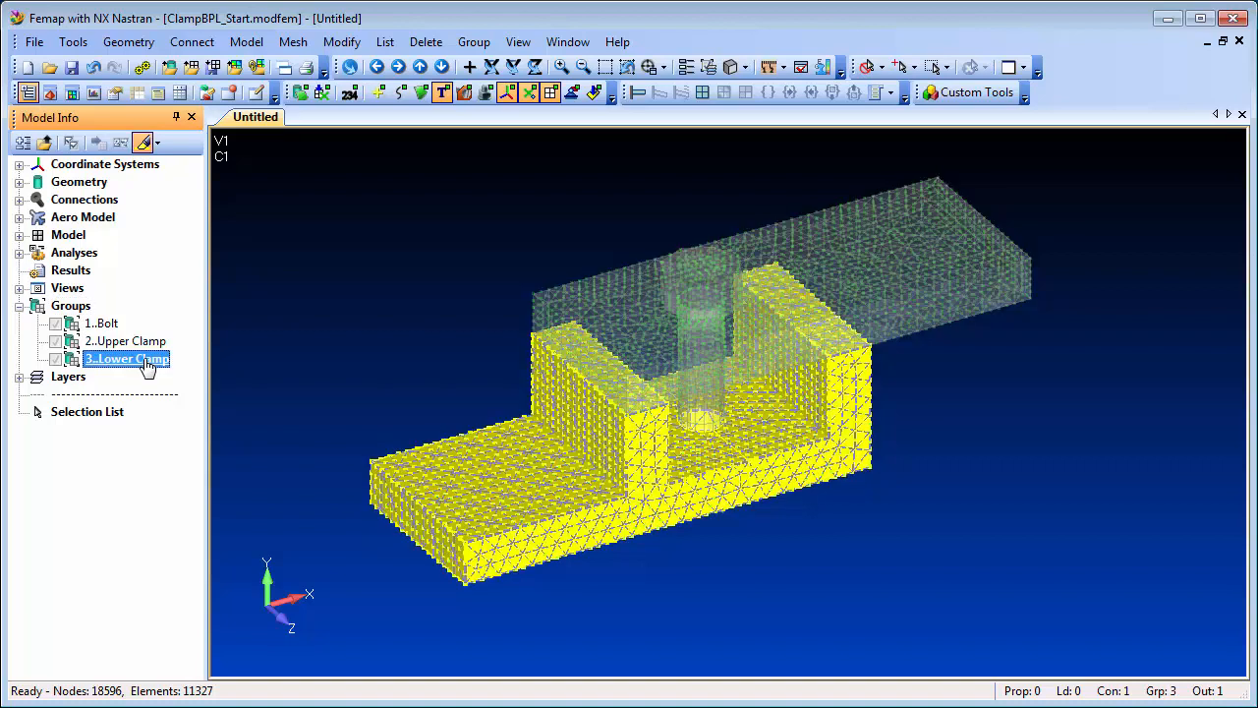
left_click(126, 341)
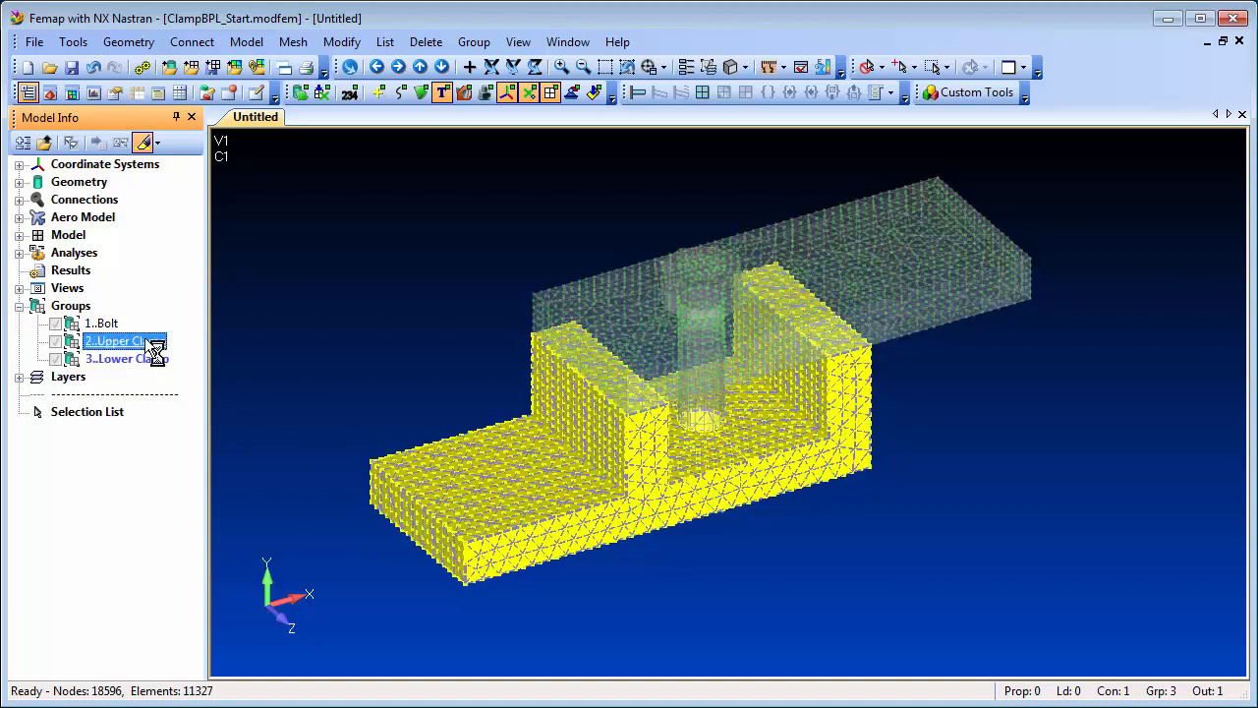
left_click(100, 323)
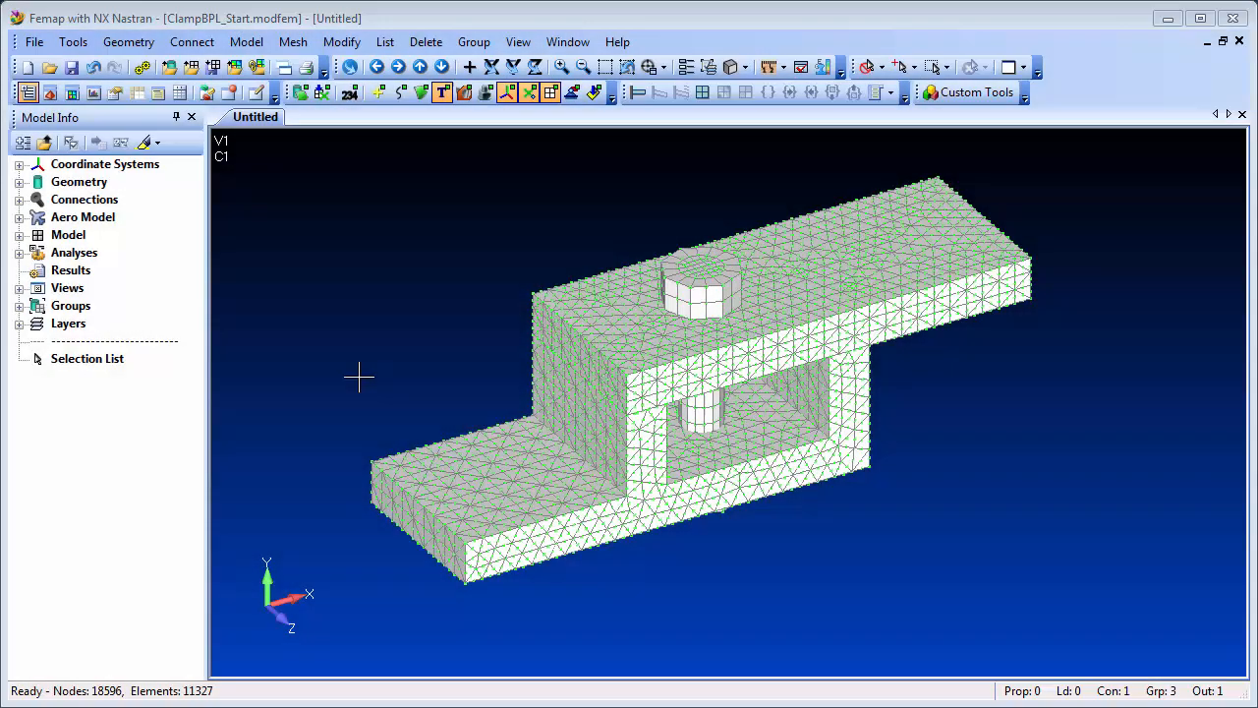
Step: Create a new group titled Bolt Group and add the nodes across the middle of the bolt shank
right_click(70, 305)
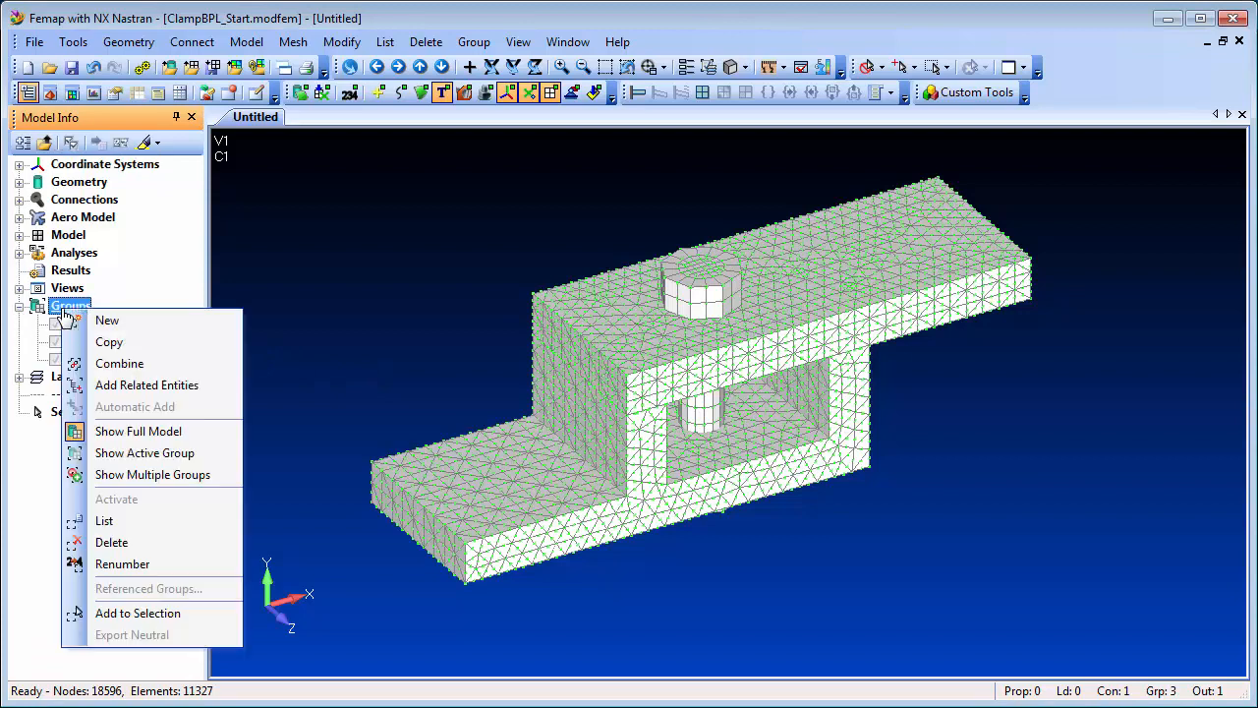
left_click(107, 319)
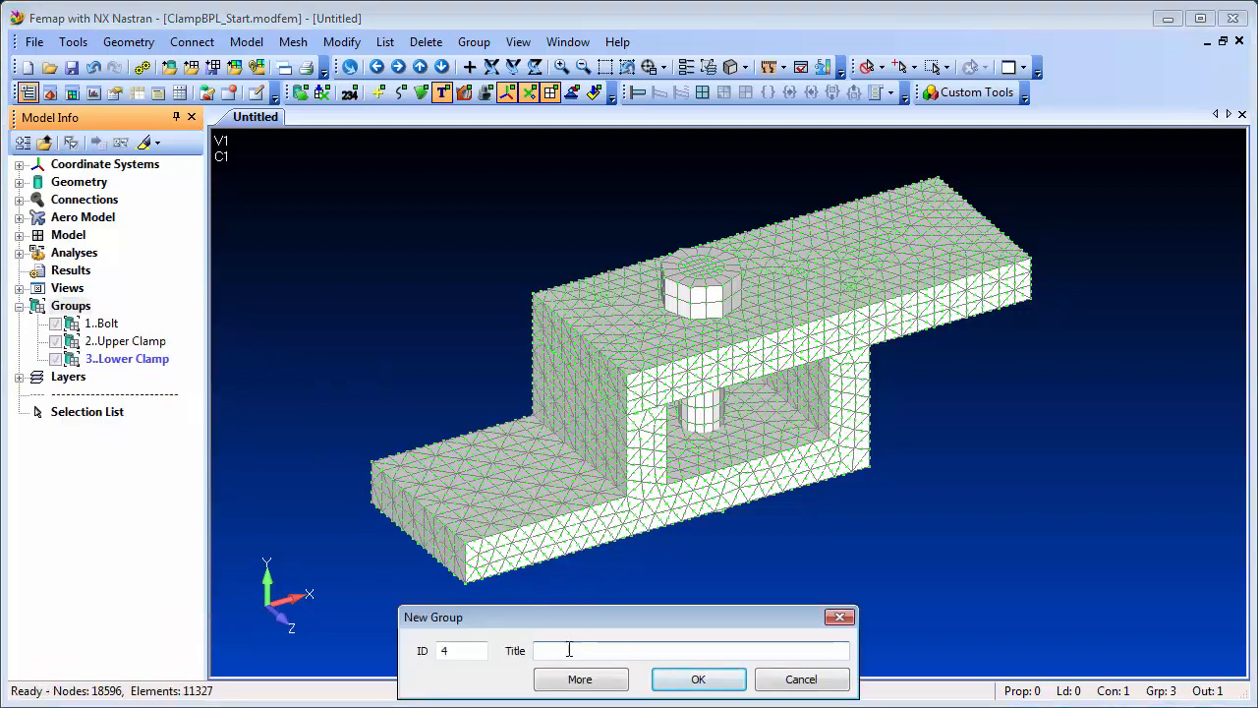
left_click(697, 678)
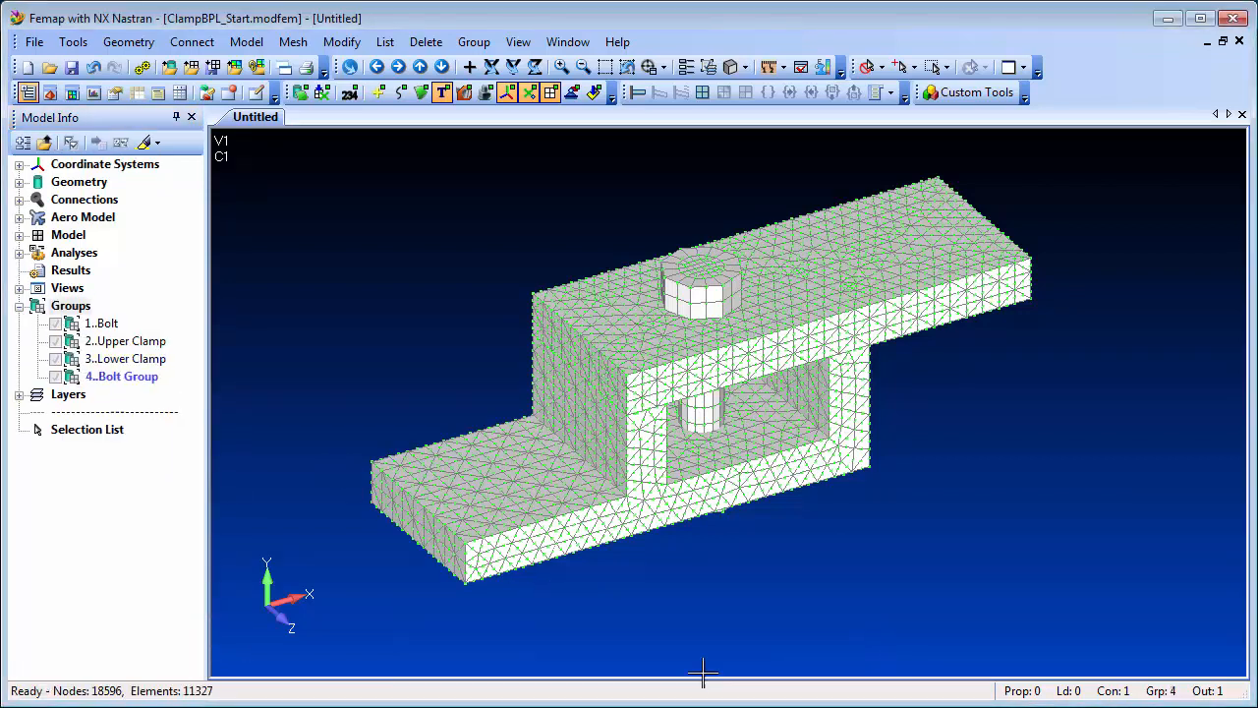
left_click(519, 41)
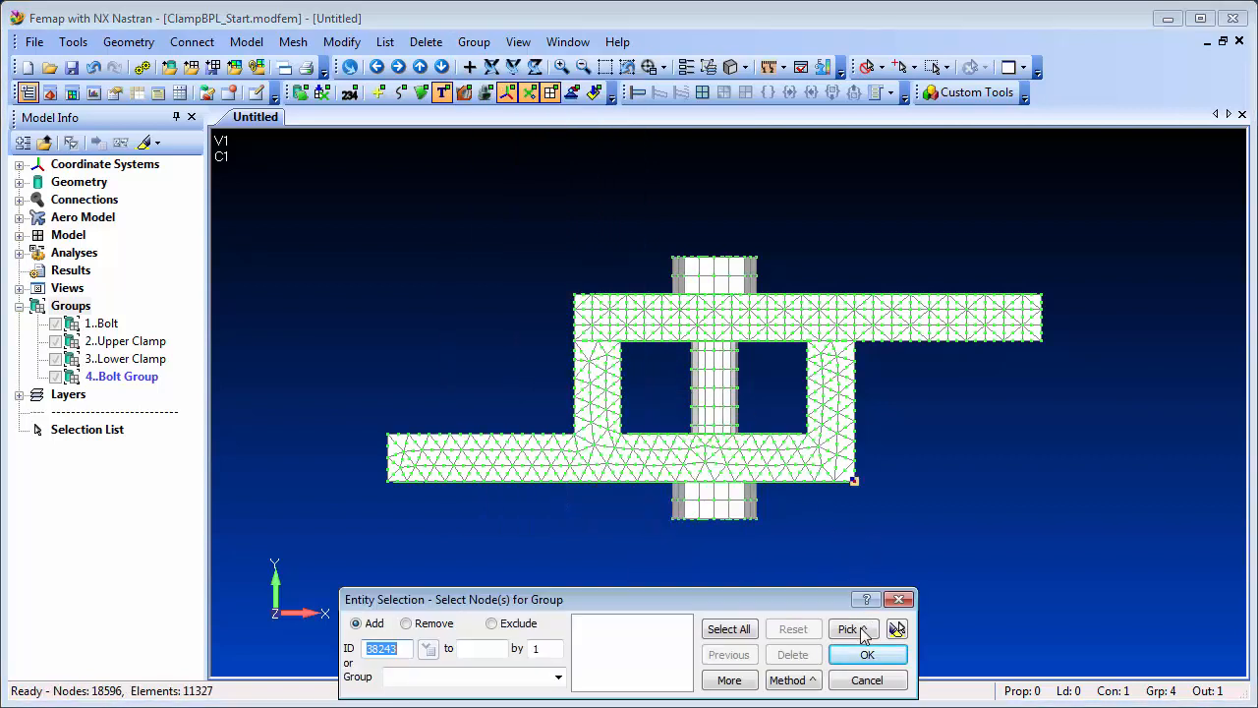
left_click(848, 630)
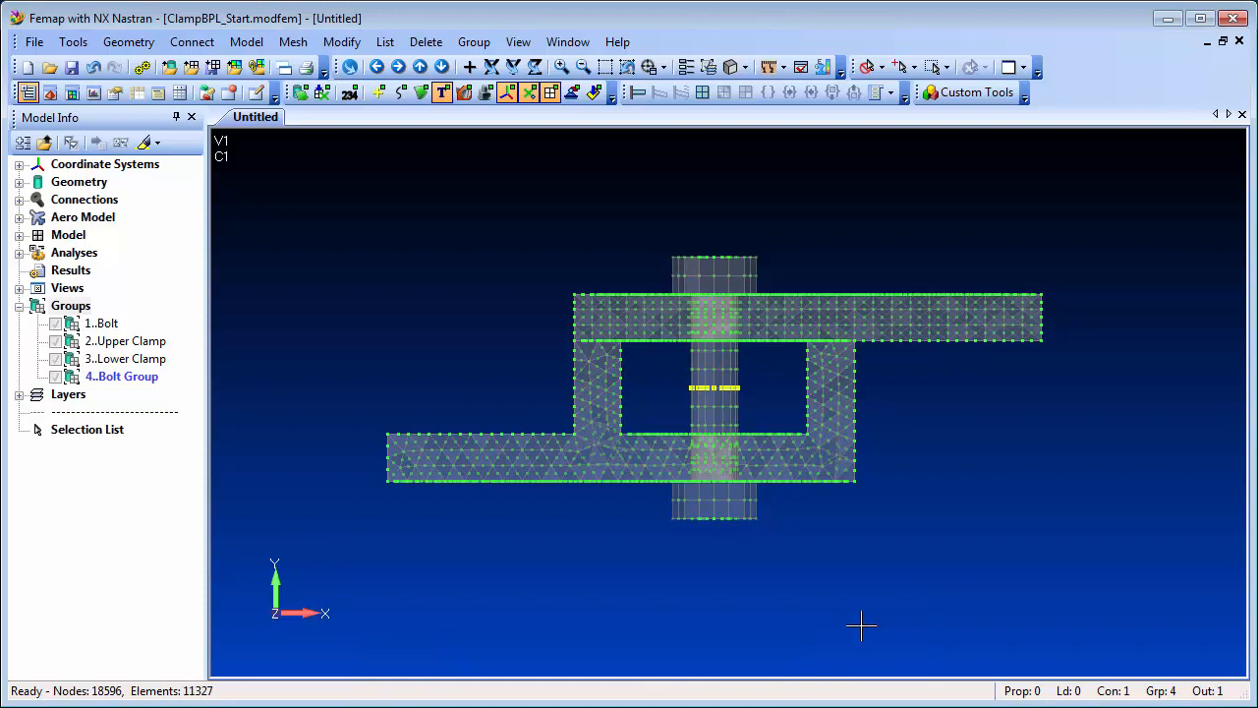
left_click(519, 41)
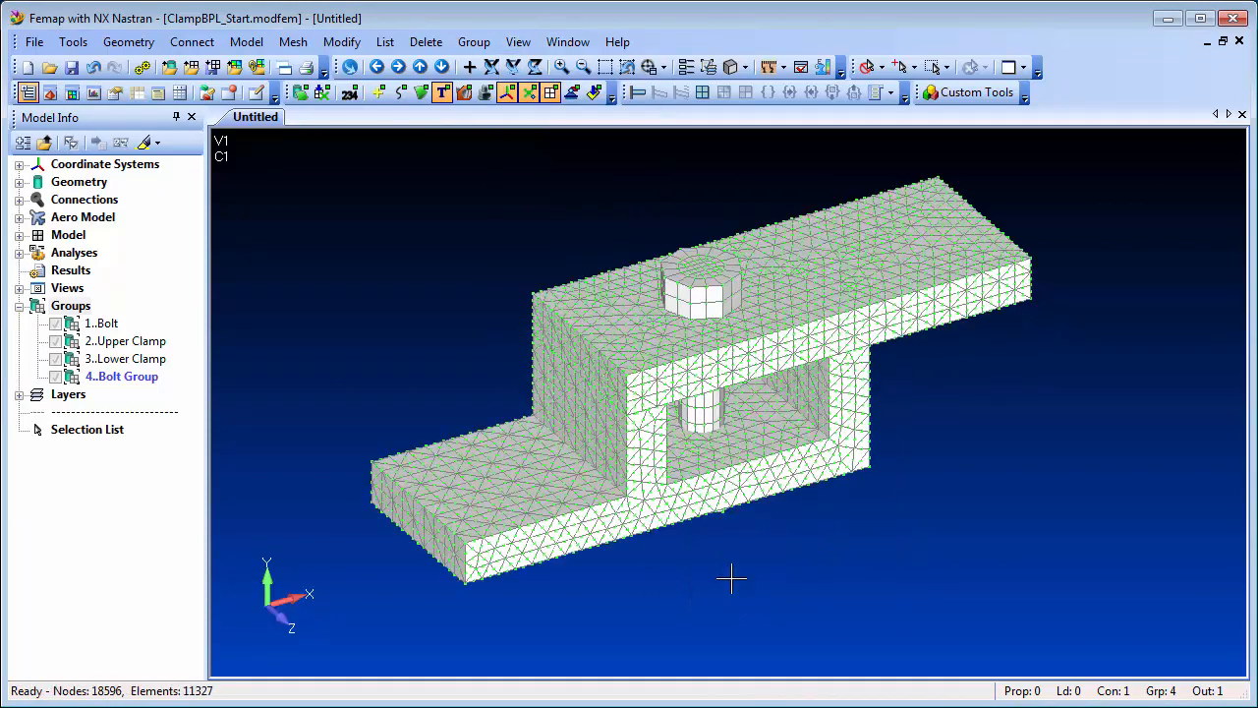
Step: Define connection region 7 as a solid Bolt Region from nodes 569–609 with the bolt axis along Y
left_click(19, 200)
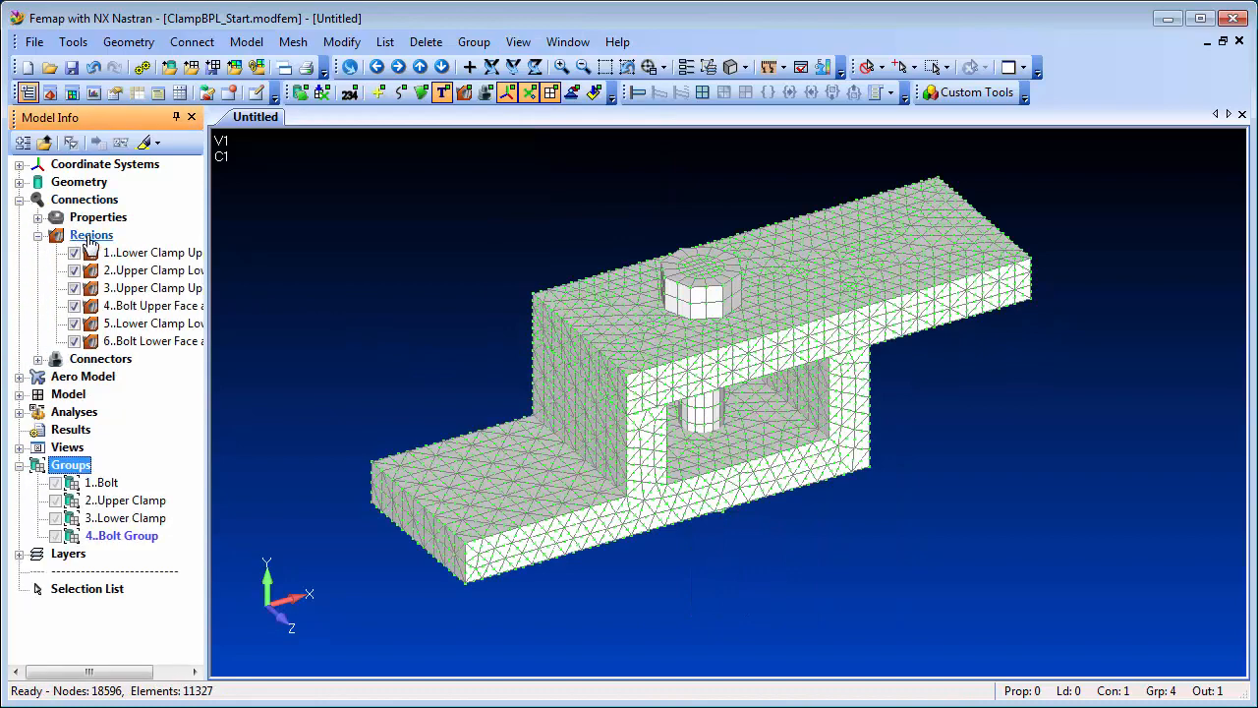
right_click(90, 234)
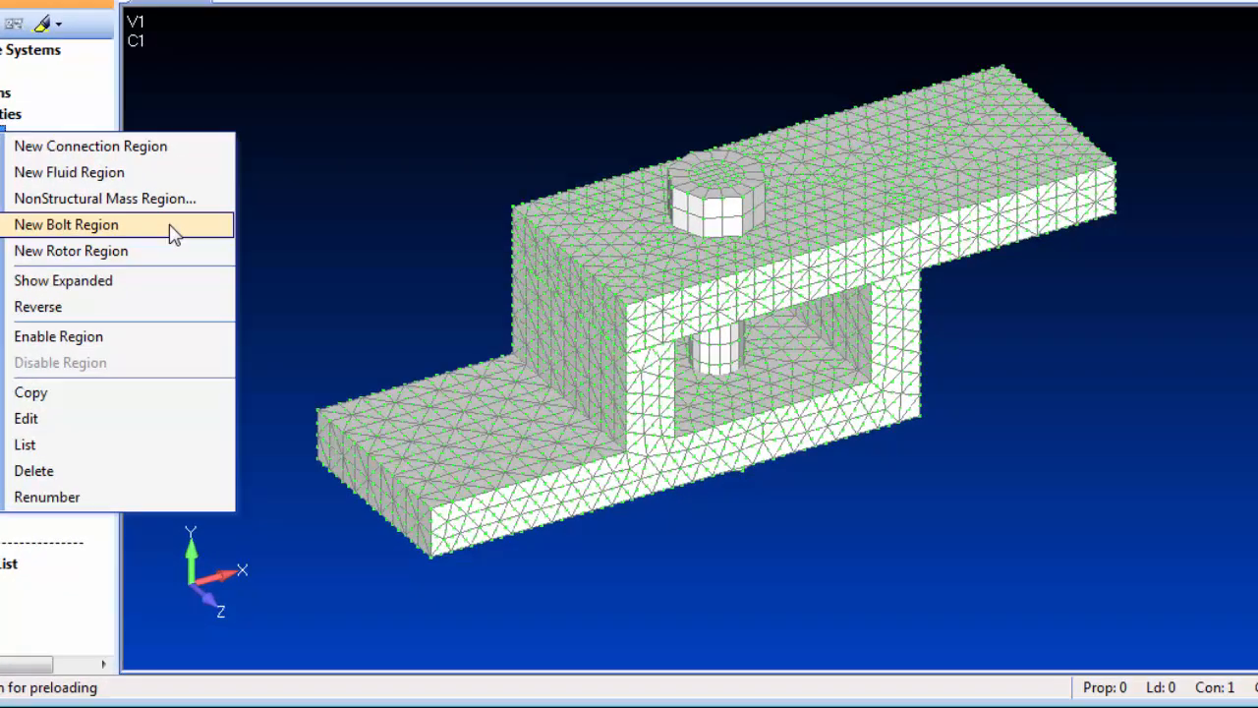
left_click(67, 224)
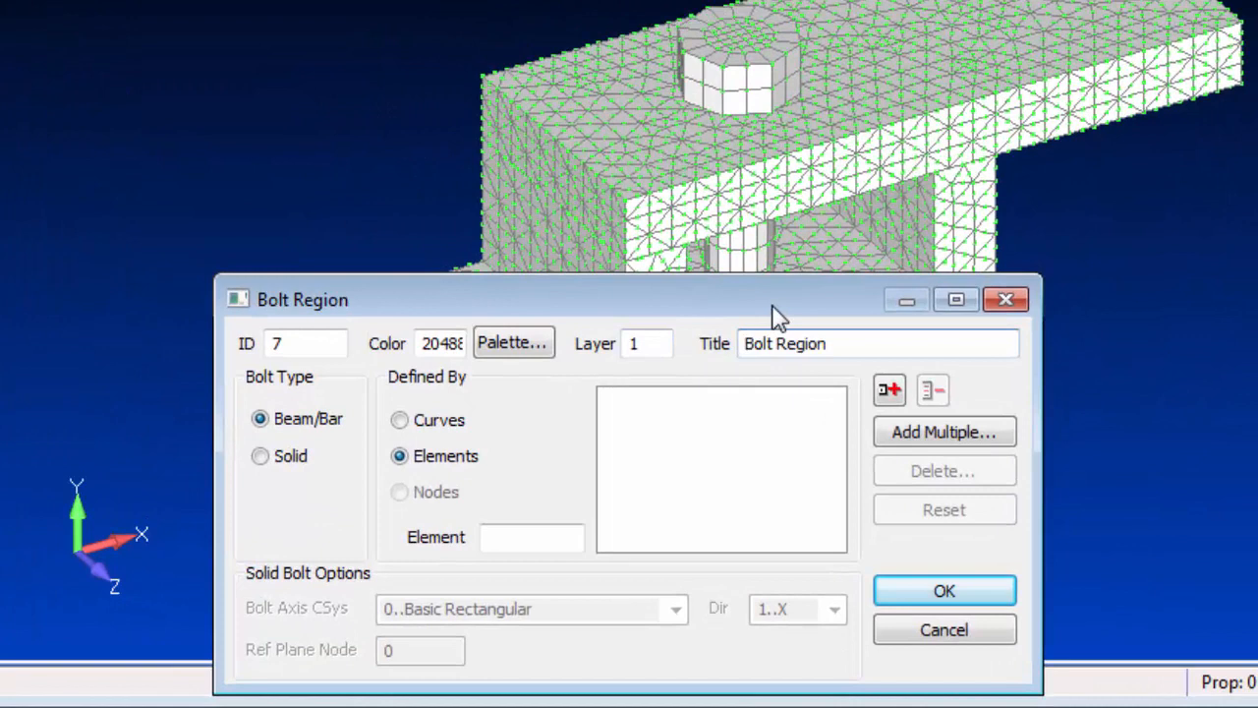
left_click(260, 456)
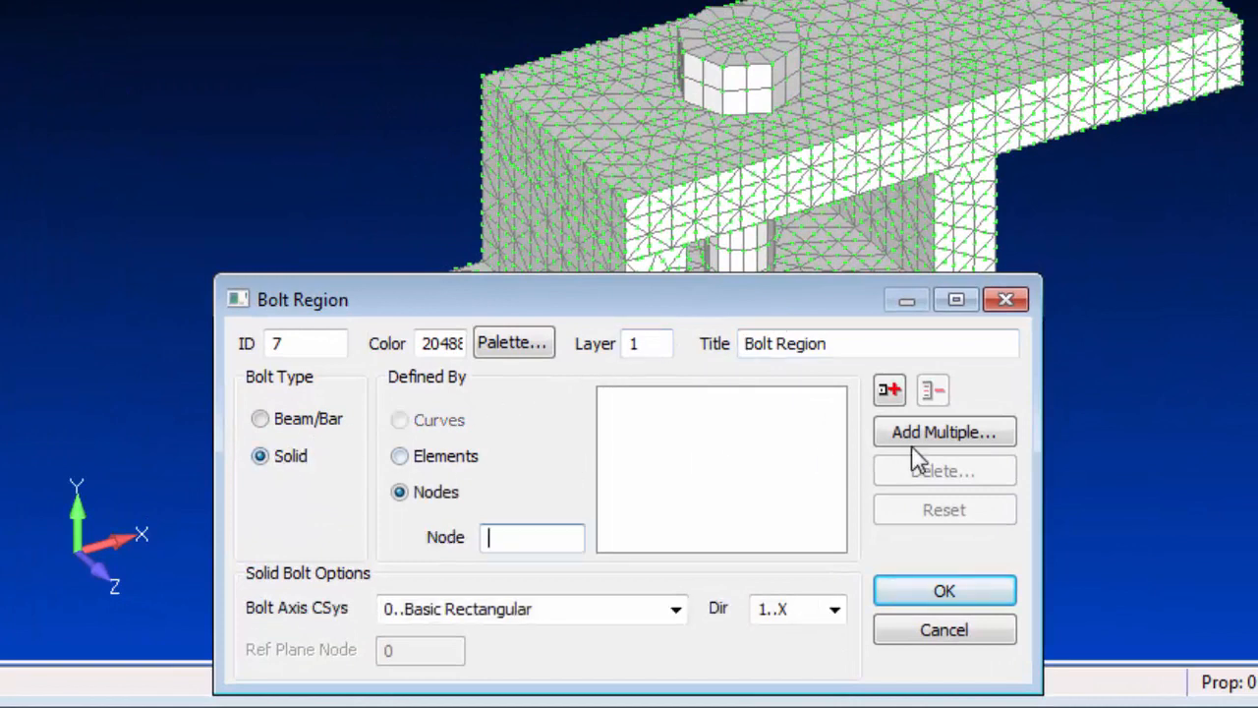
left_click(944, 432)
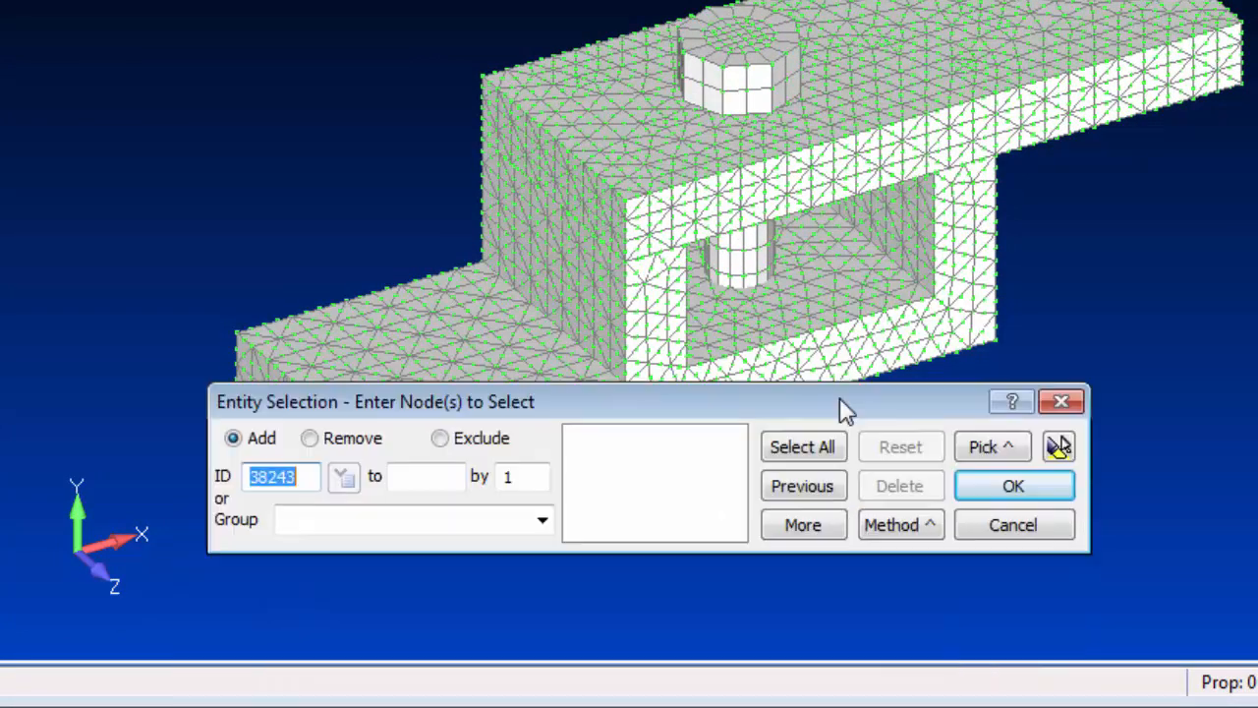
left_click(543, 519)
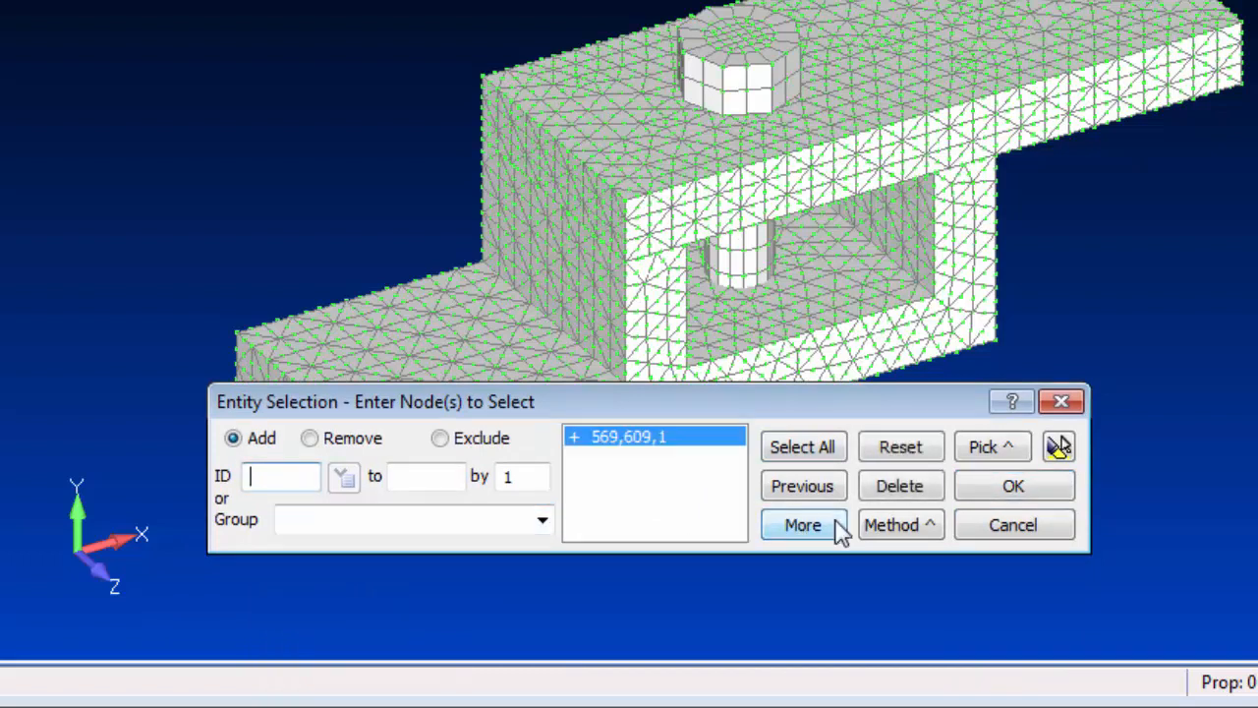
left_click(1013, 485)
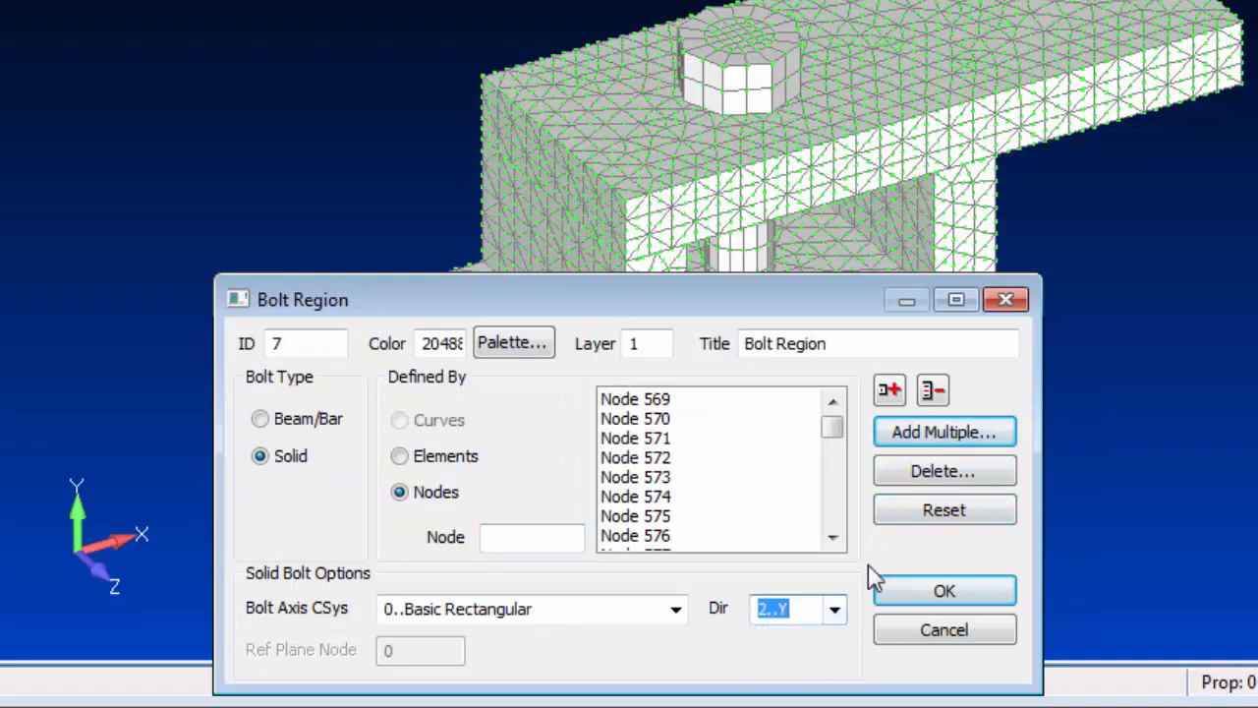
left_click(944, 589)
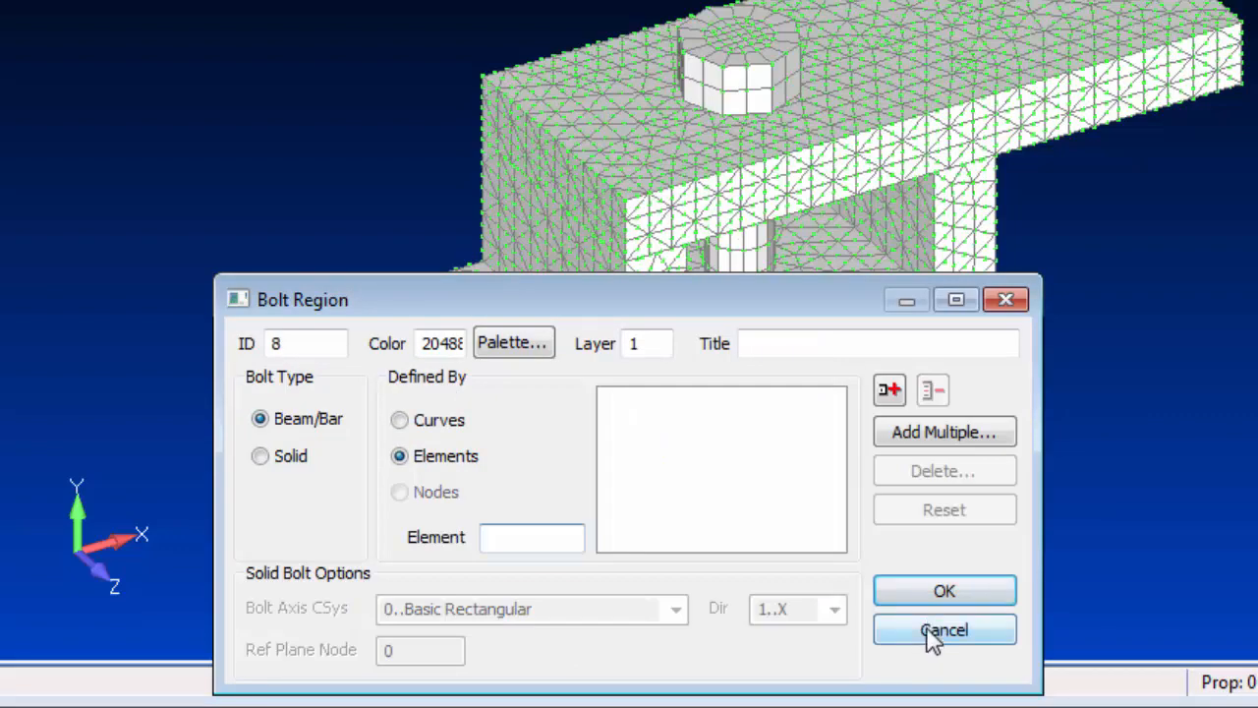
left_click(944, 630)
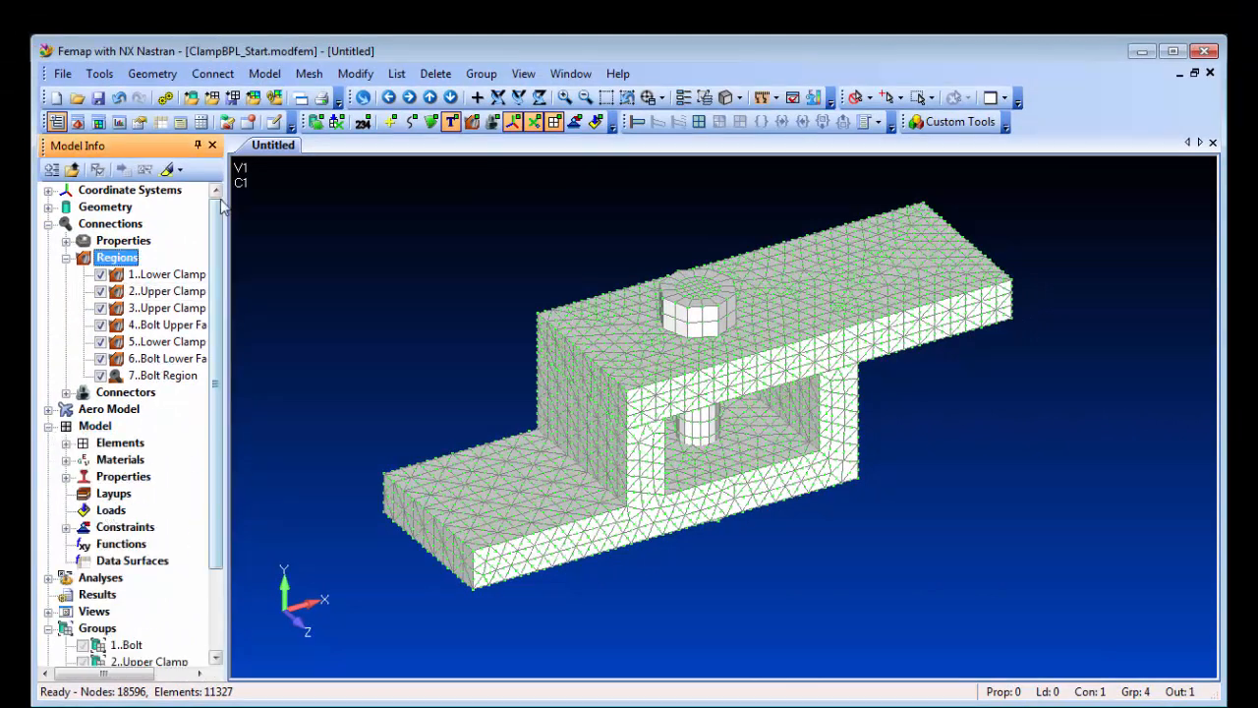
Step: Add a Bolt Preload of 500 in new load set 1, applied to Bolt Region 7
left_click(263, 73)
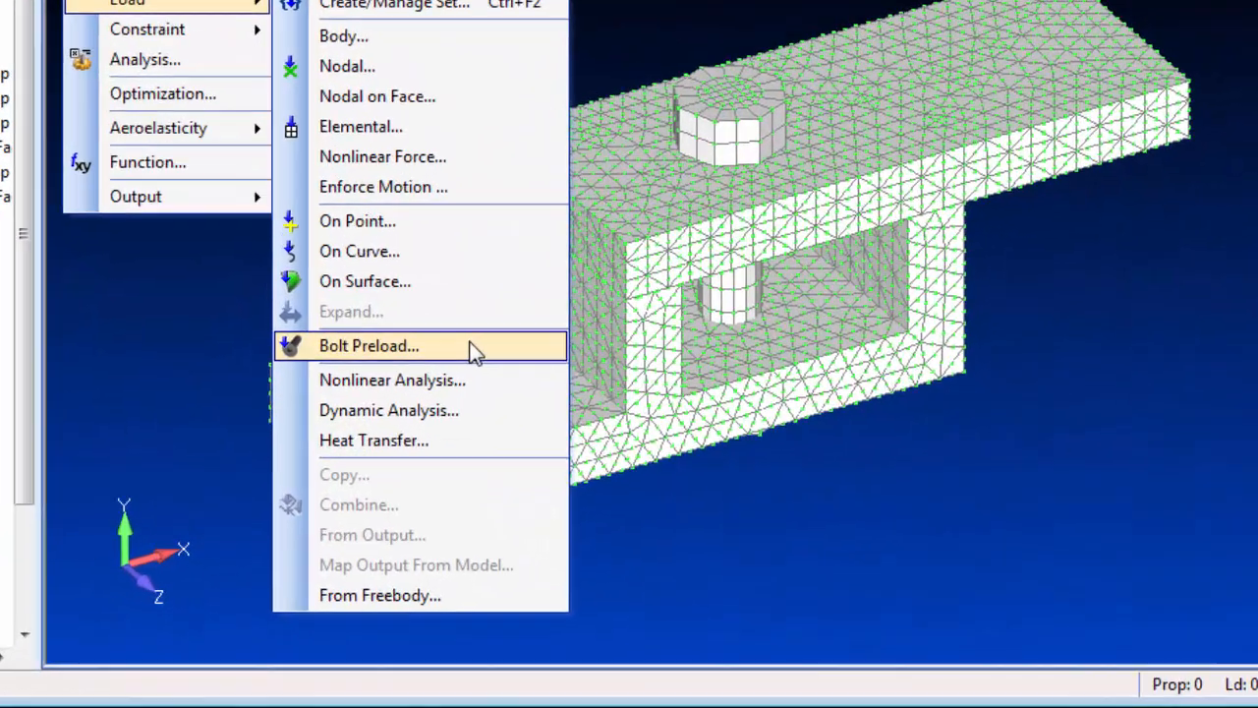
left_click(369, 346)
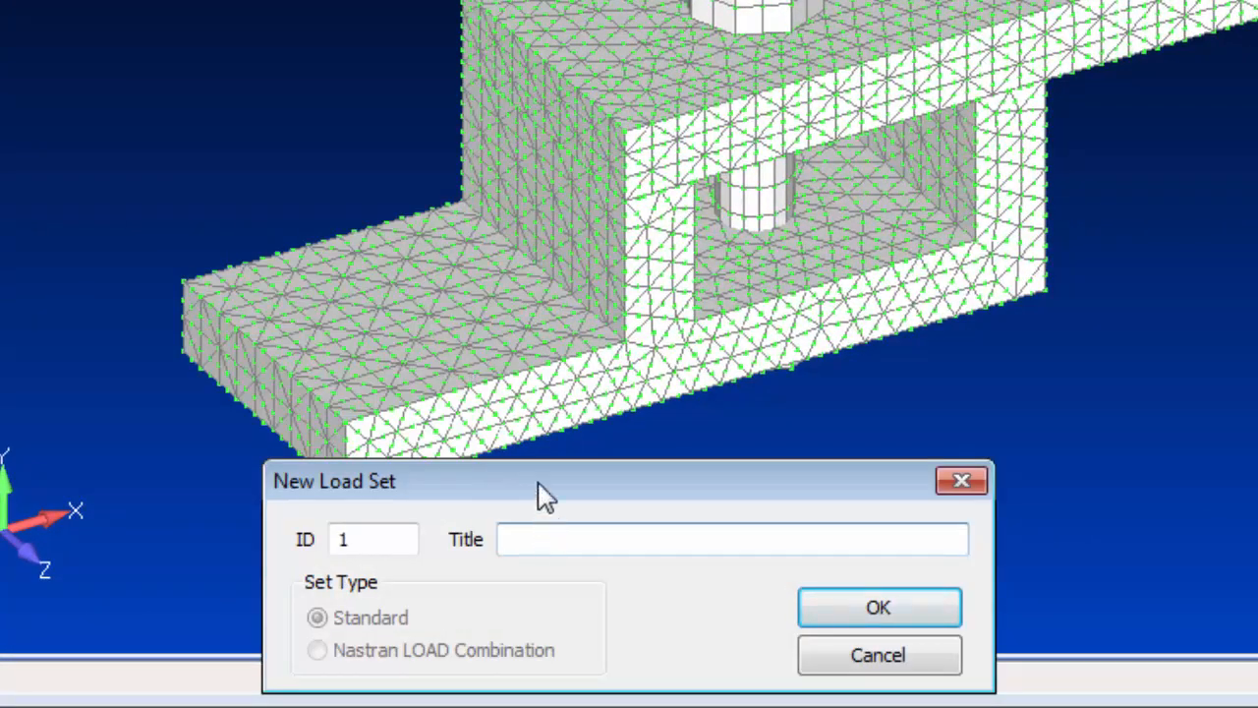
left_click(877, 605)
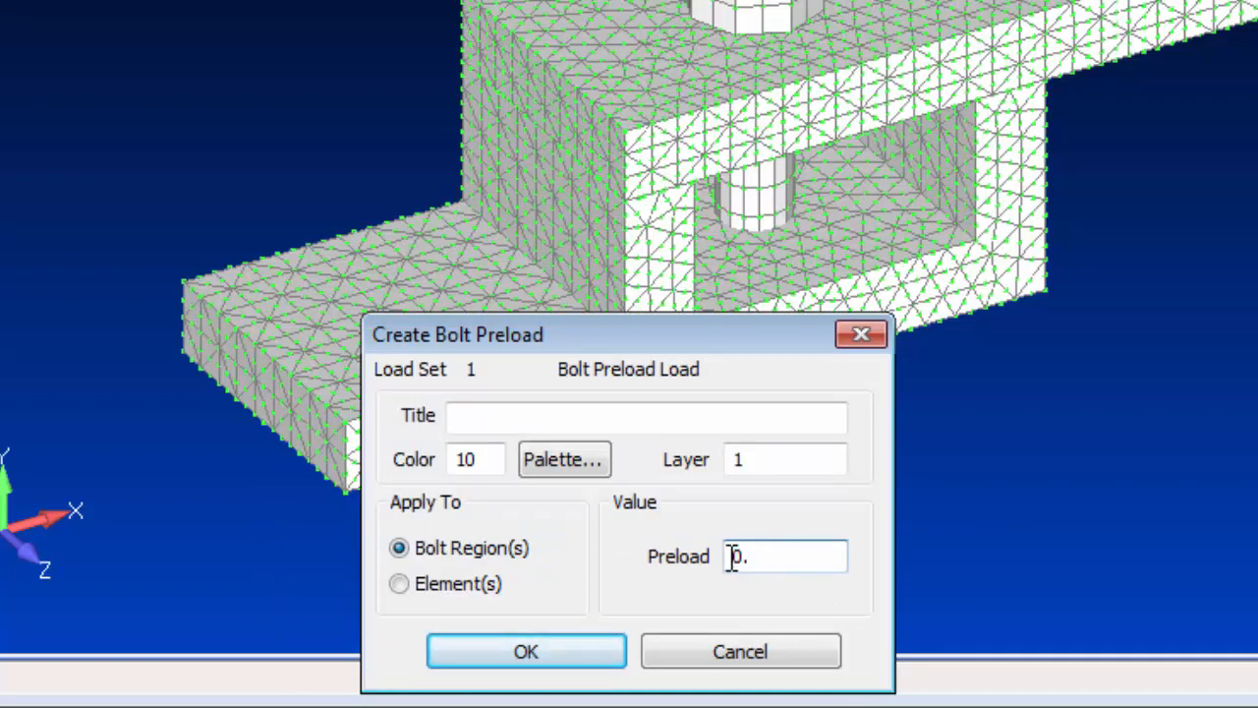
type("500")
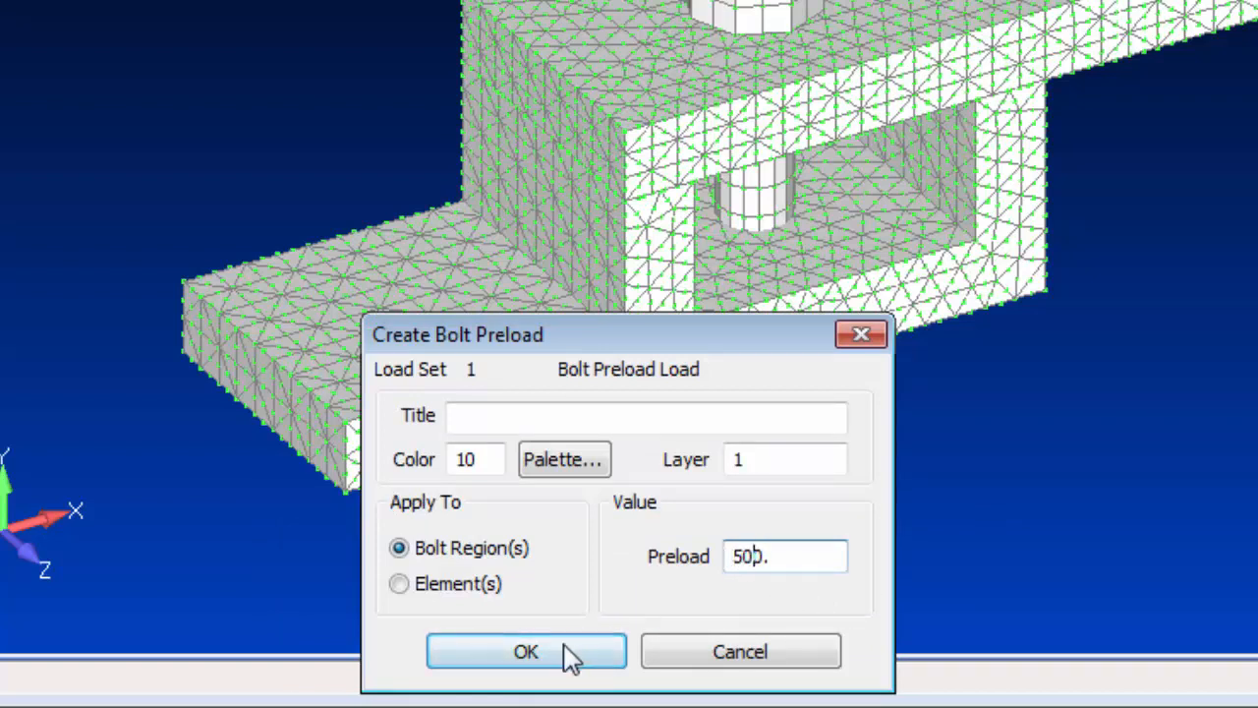
left_click(526, 651)
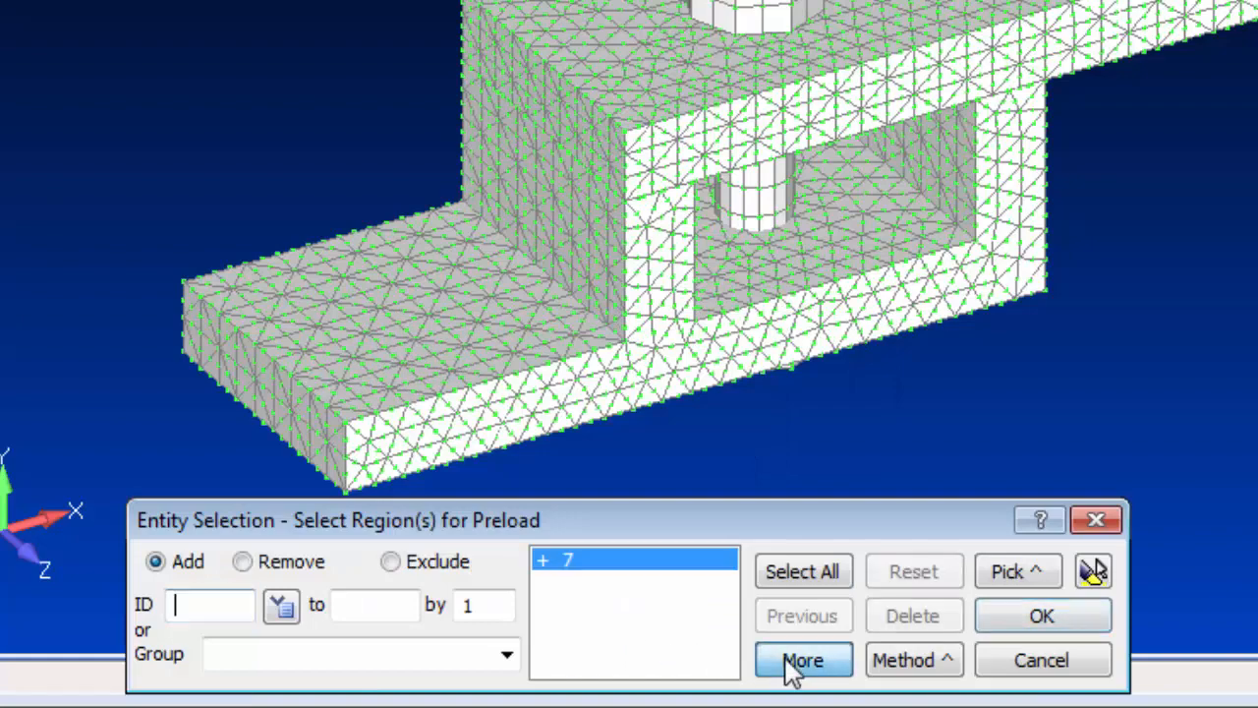
left_click(1042, 615)
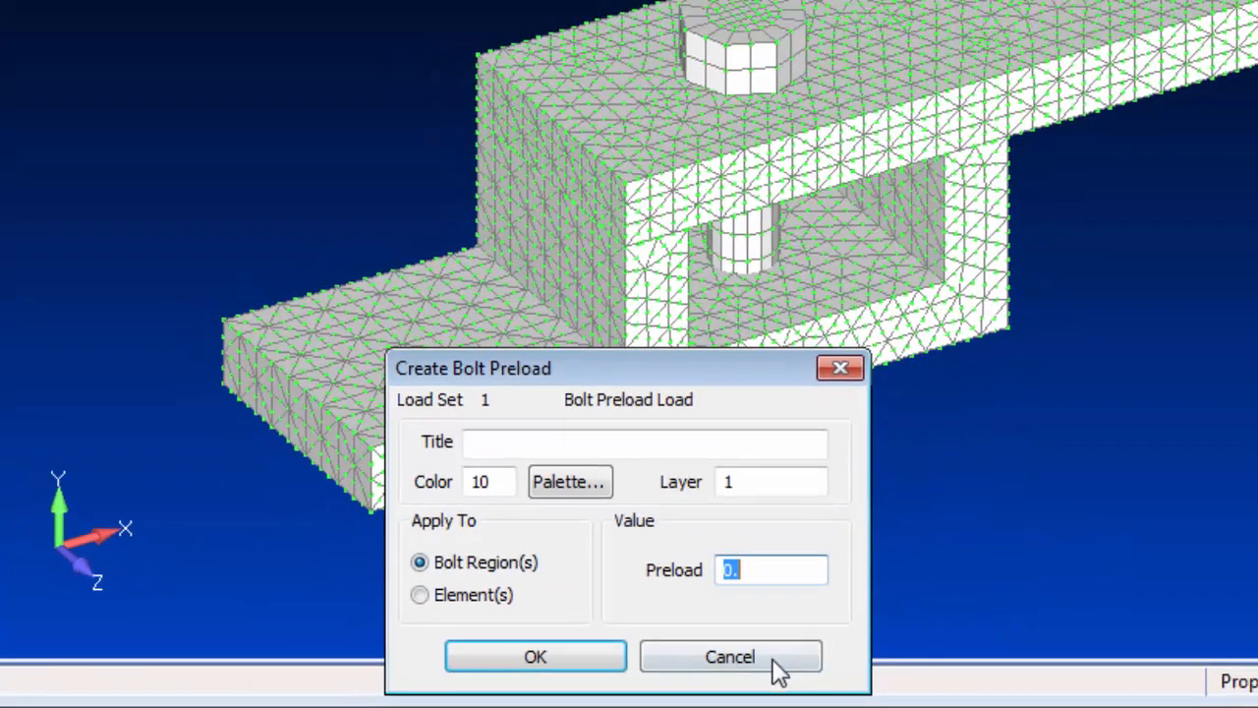
left_click(732, 657)
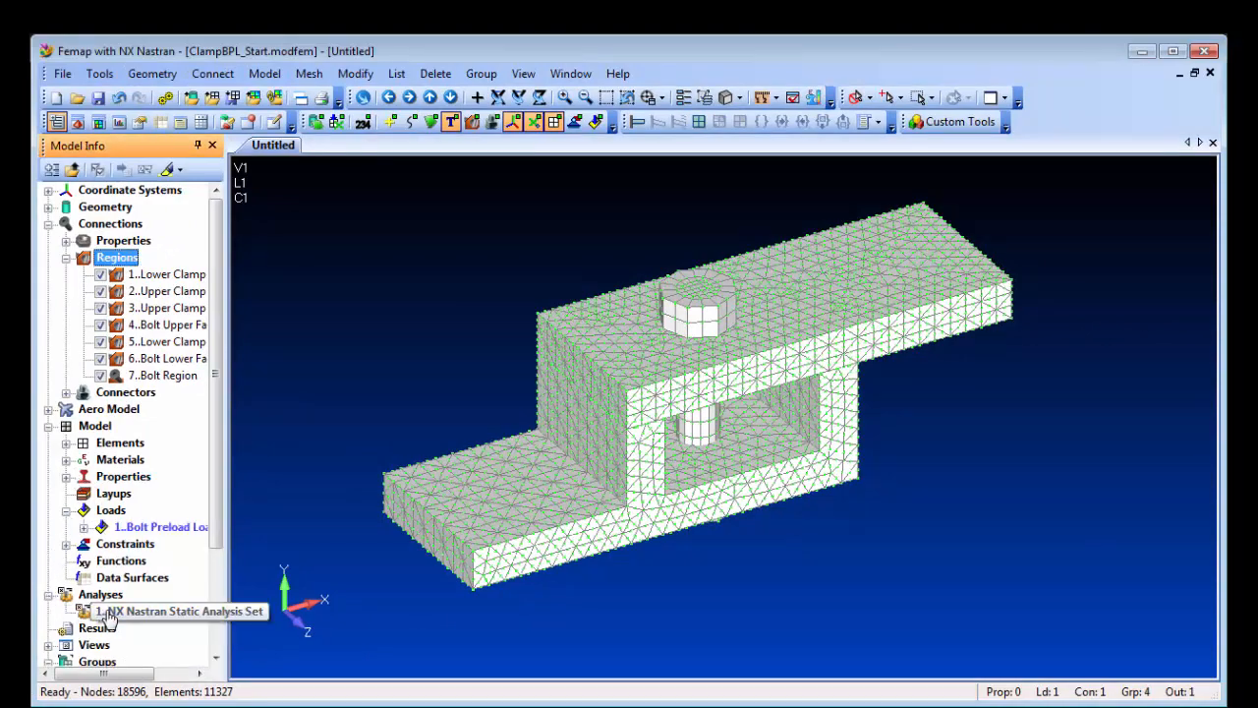
Step: Run the NX Nastran static analysis from the Analysis Set Manager
double_click(185, 611)
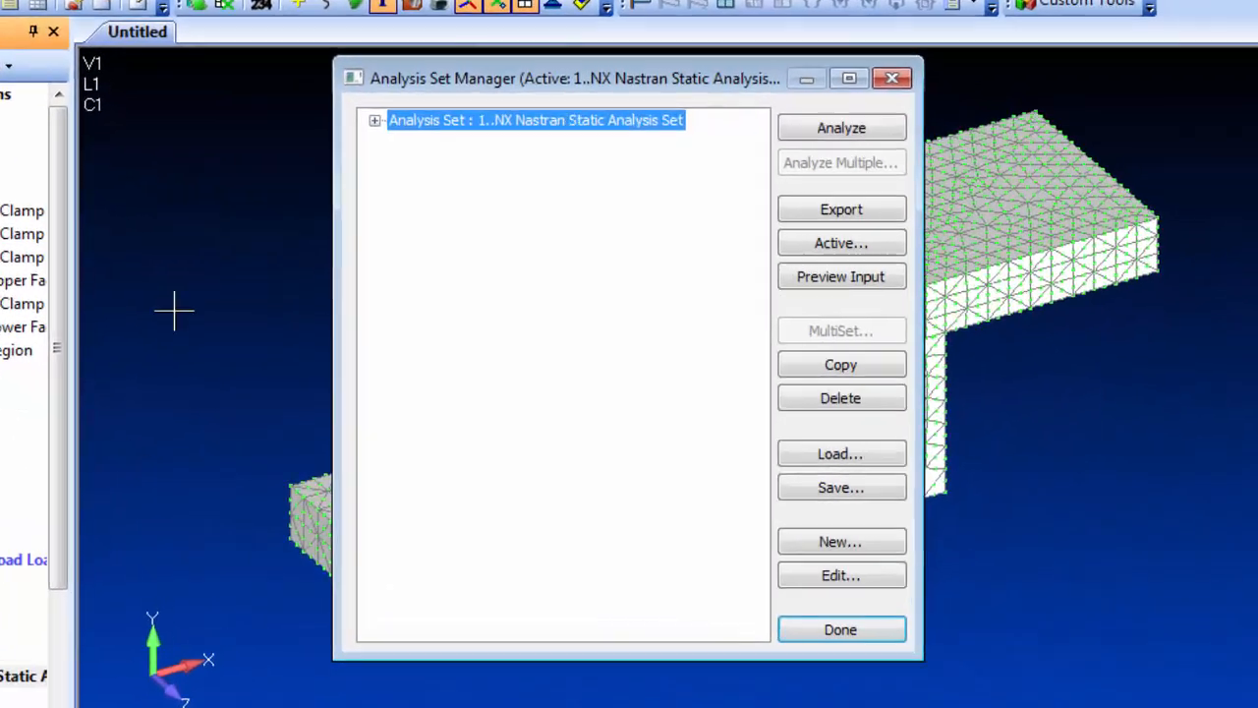
left_click(374, 120)
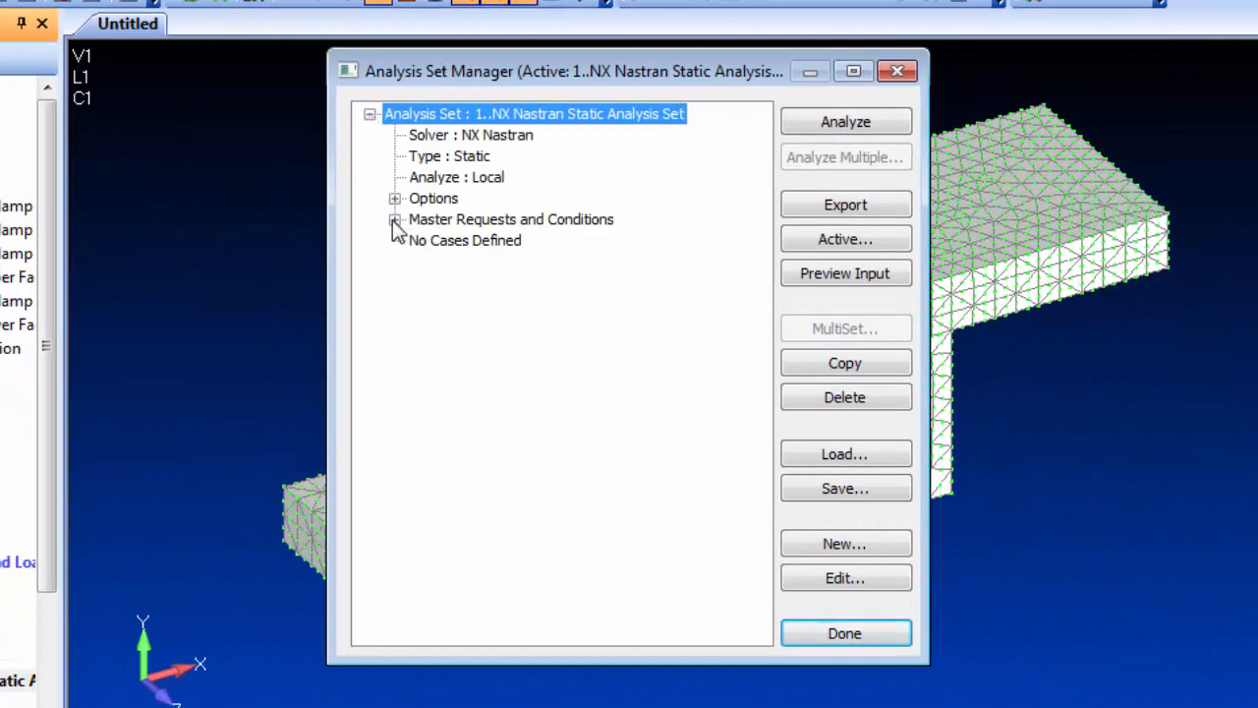
left_click(395, 220)
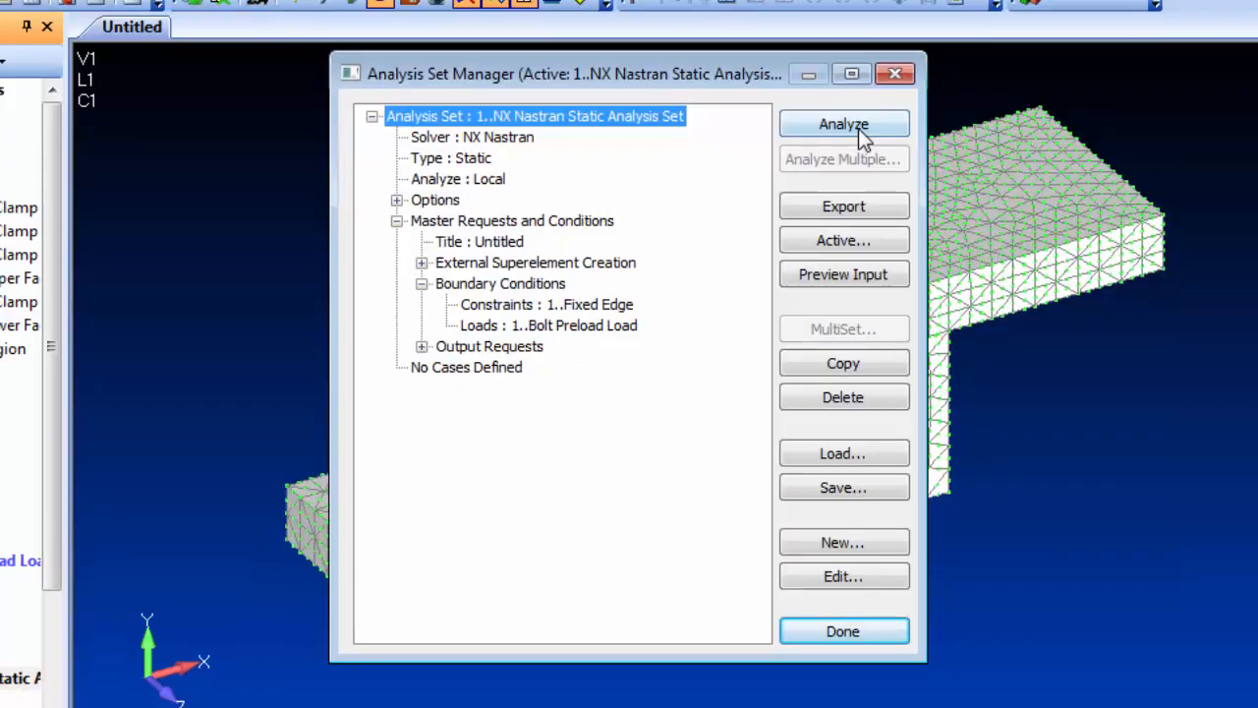
left_click(843, 124)
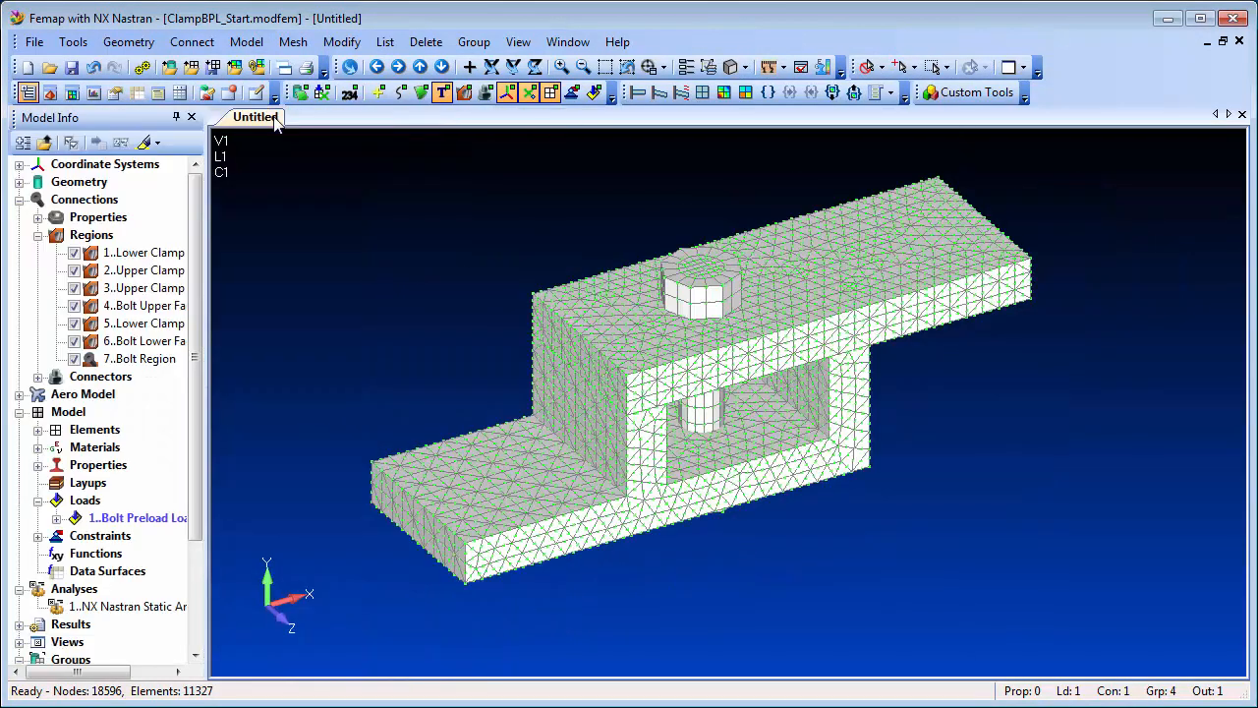
Step: Show the deformed clamp with a solid von Mises stress contour
left_click(659, 92)
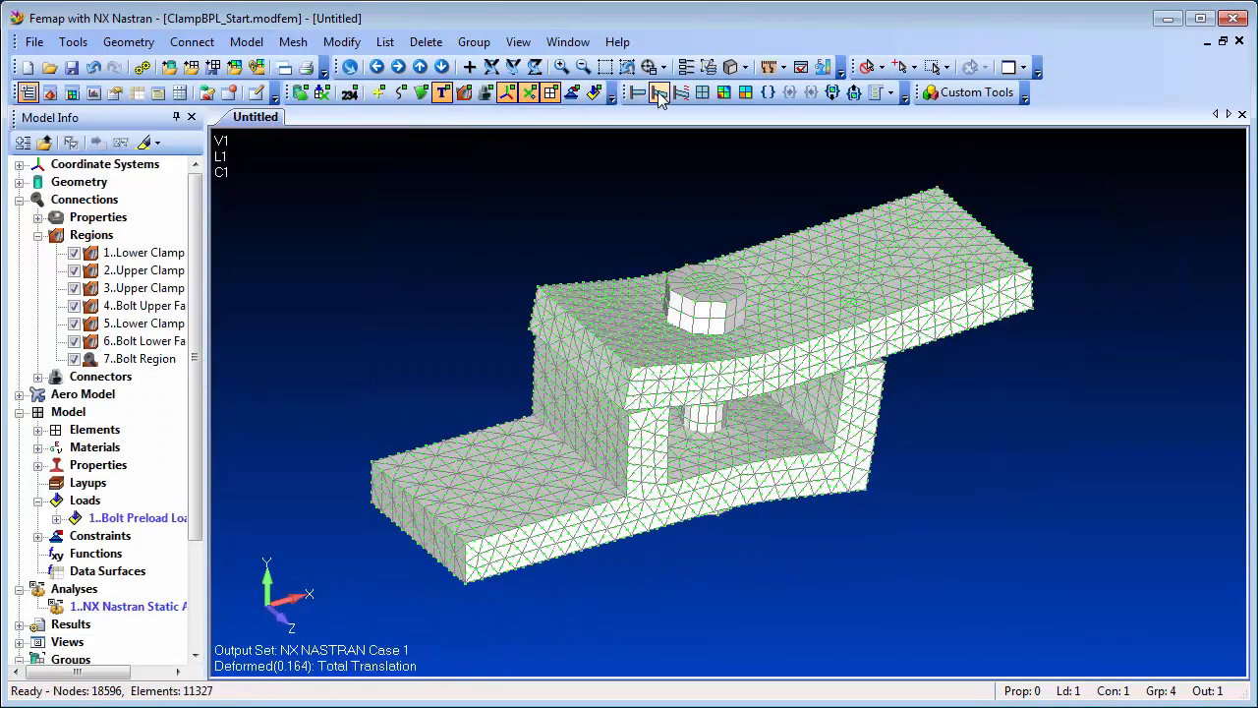
left_click(724, 92)
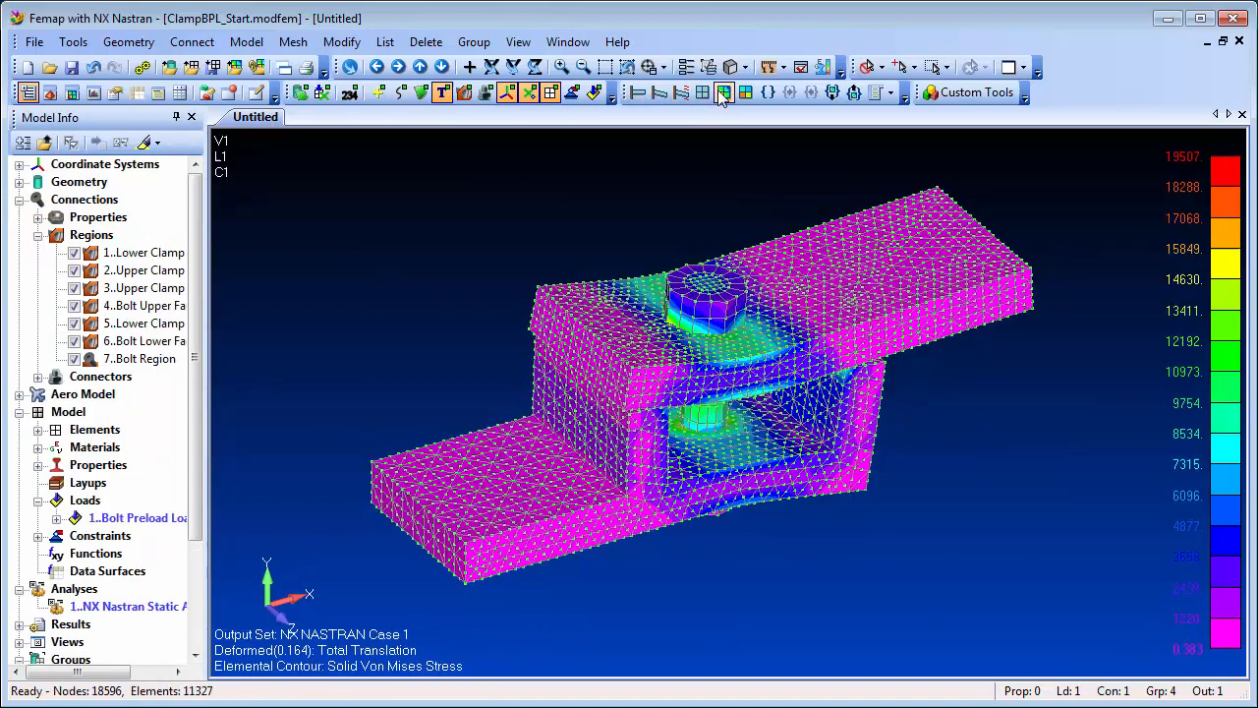